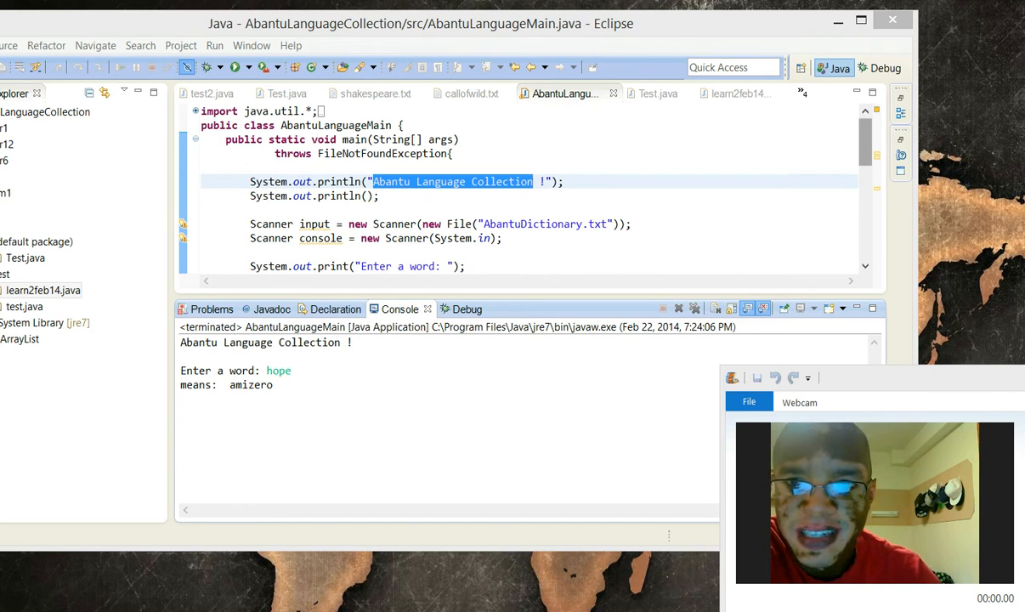
# Step: Review the code, highlighting the console scanner variable and the line reading the entered word
pyautogui.click(859, 20)
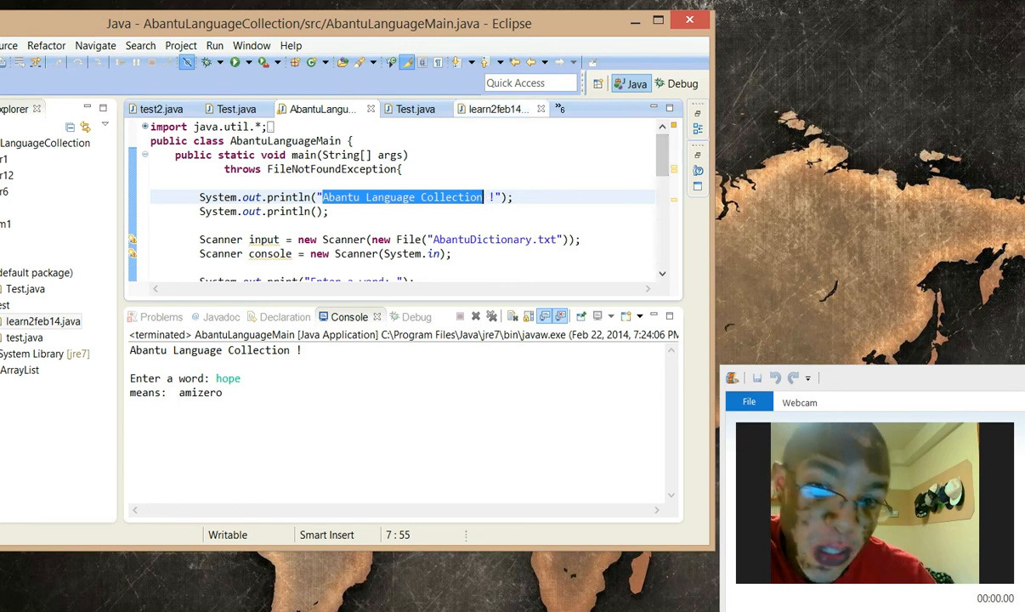
pyautogui.moveTo(496, 109)
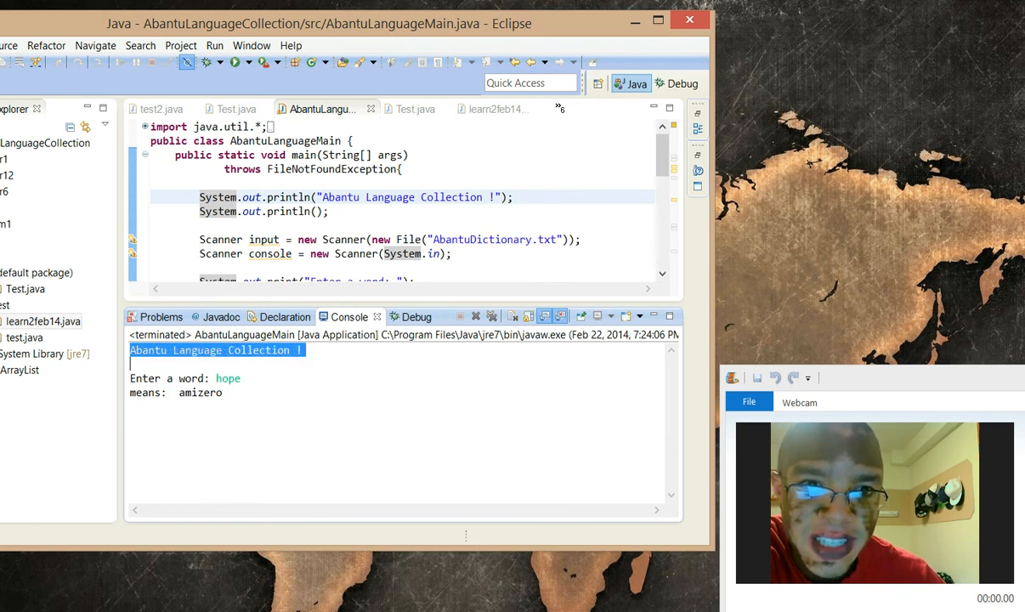
pyautogui.doubleClick(400, 197)
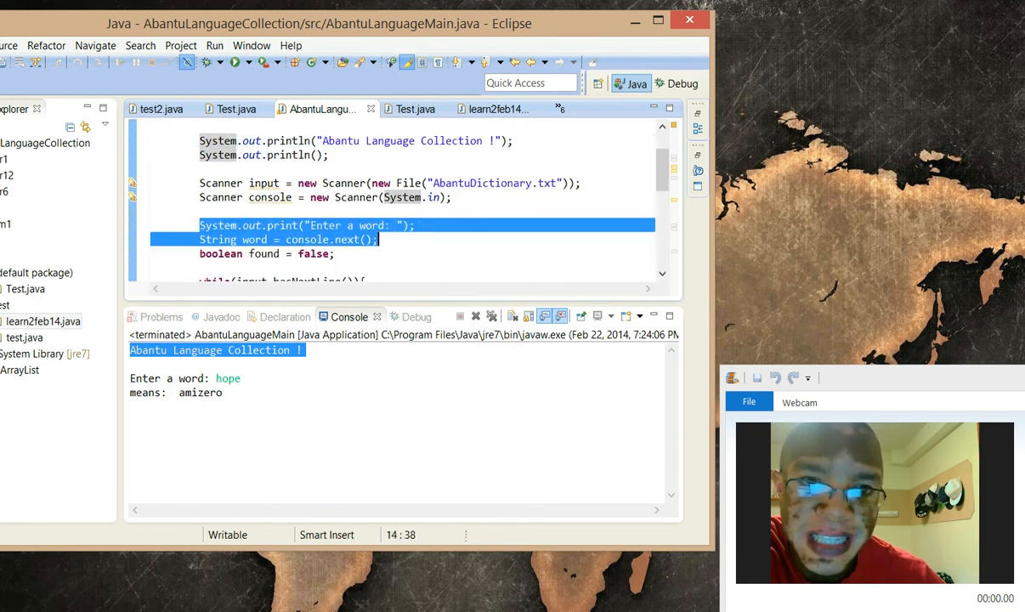
pyautogui.click(296, 238)
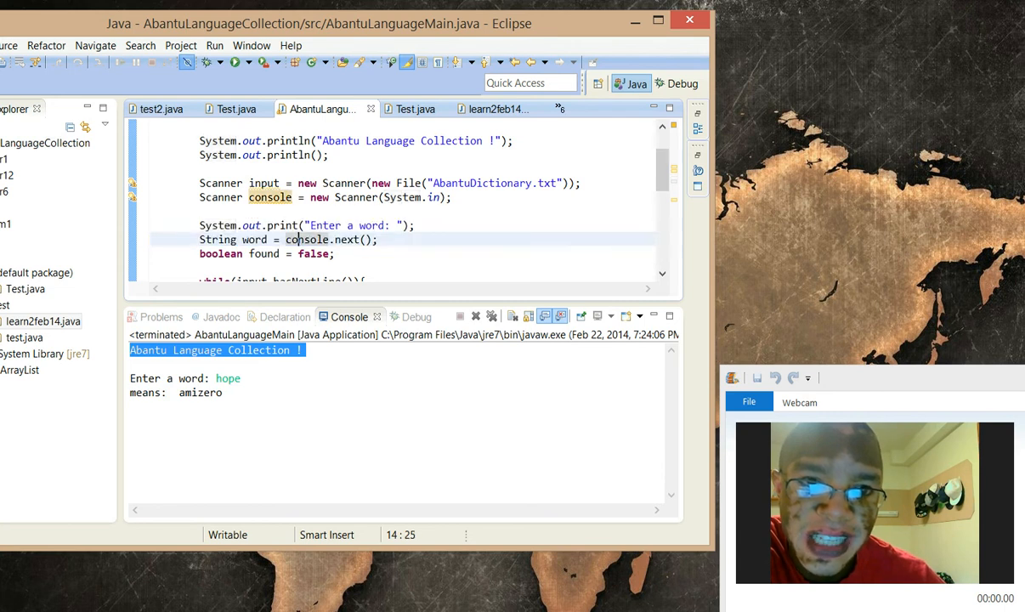
pyautogui.click(414, 224)
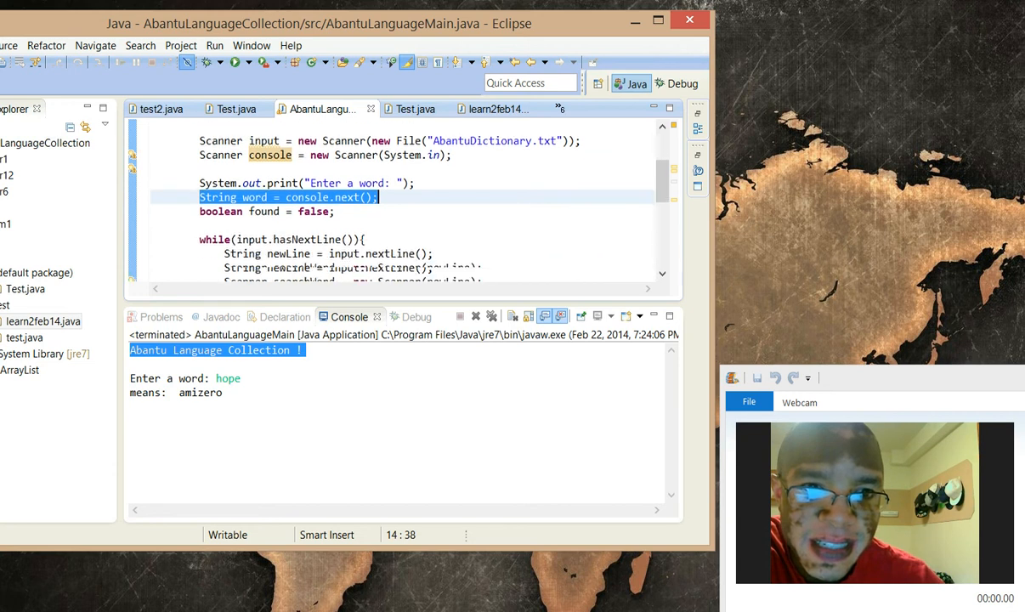
# Step: Walk through the word-matching loop, then launch AbantuLanguageMain again so the console awaits a word
pyautogui.scroll(3)
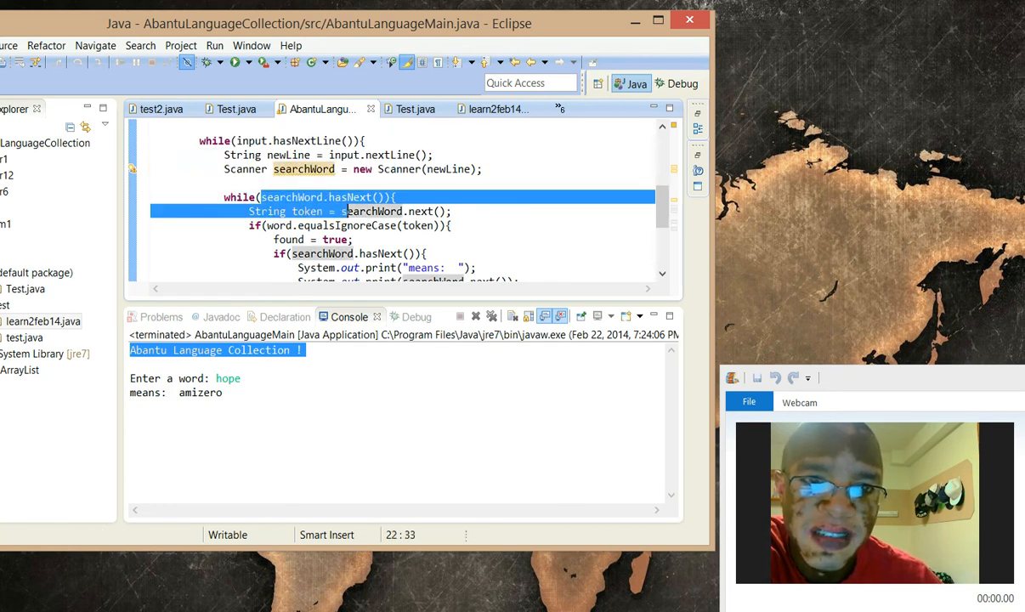
pyautogui.moveTo(345, 210); pyautogui.dragTo(459, 269)
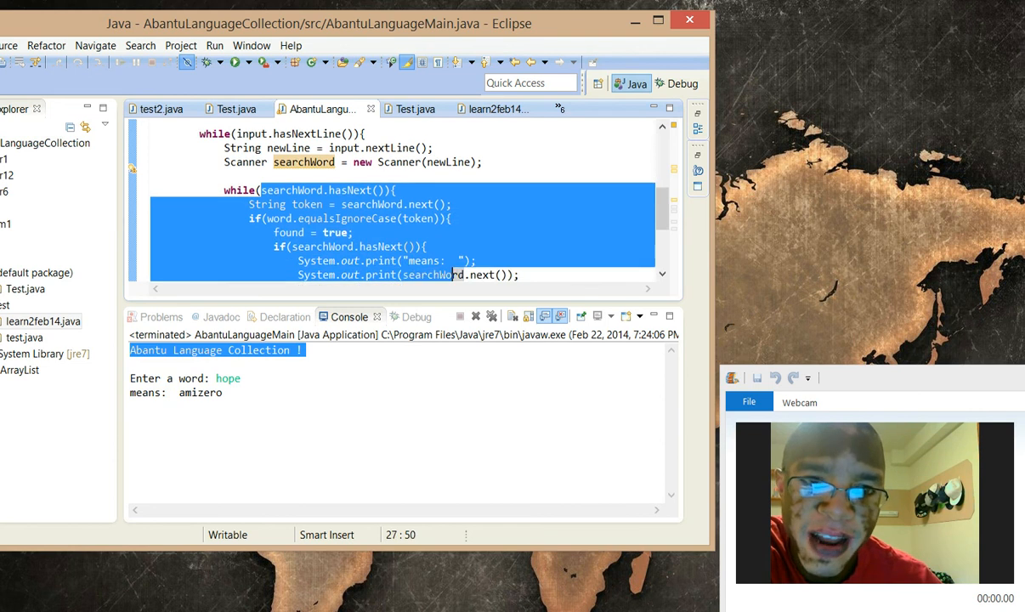
pyautogui.scroll(-3)
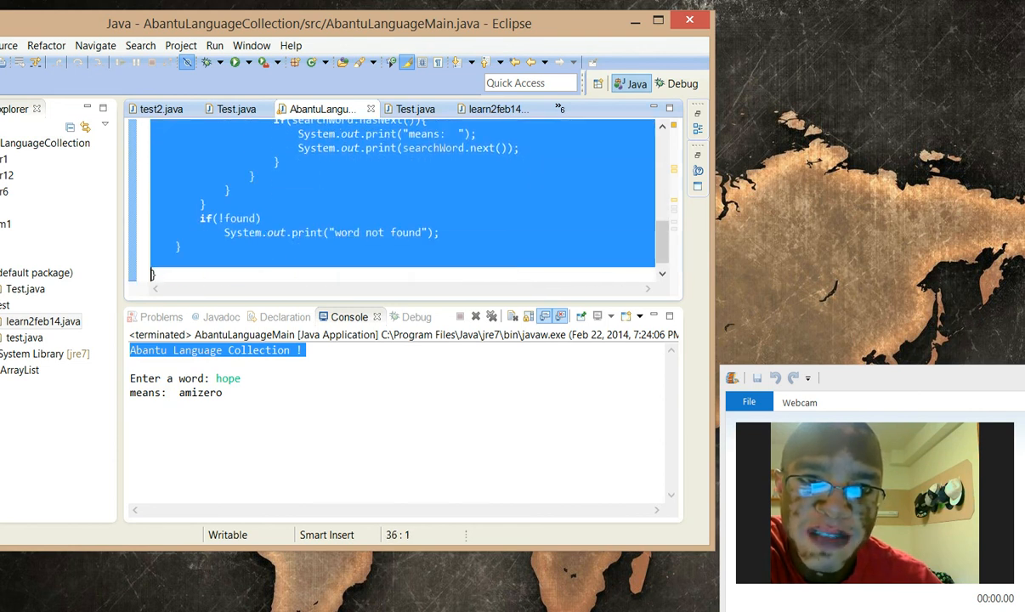
pyautogui.click(424, 148)
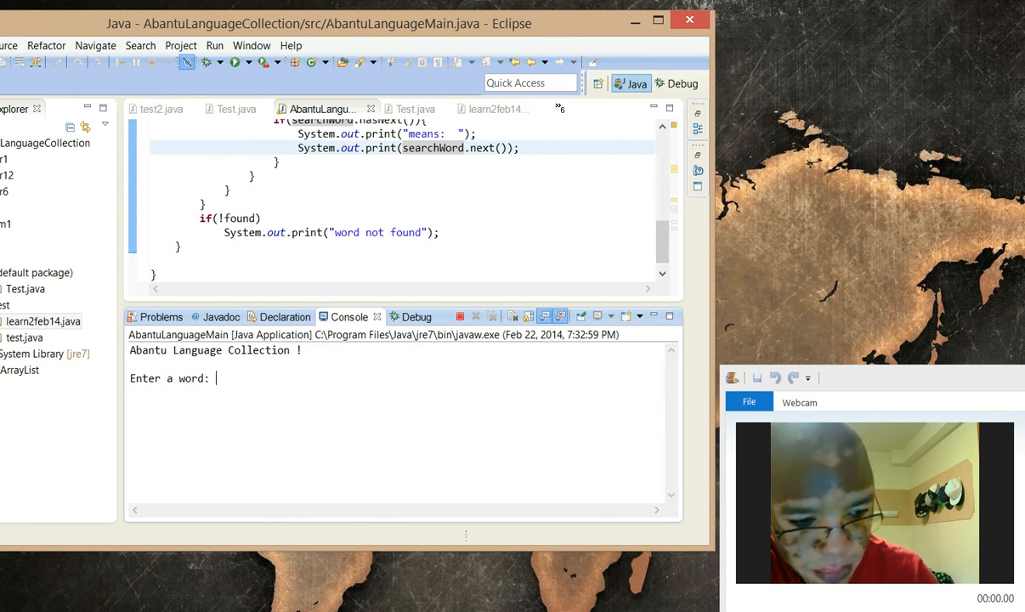
# Step: Enter test words 'qaz' and 'o', rerun, then look up 'hope' to get 'means: amizero'
pyautogui.write('qaz')
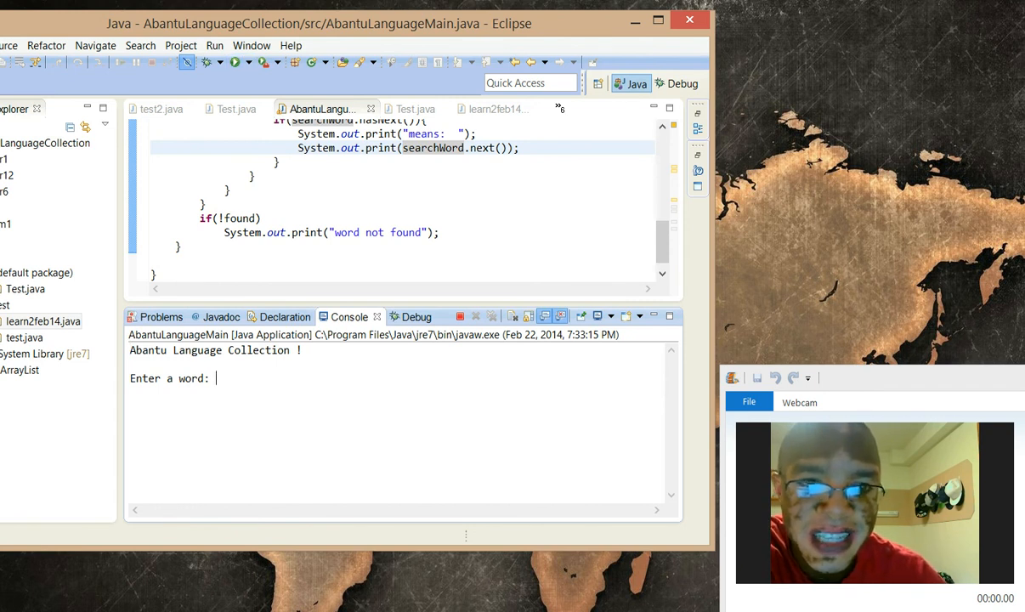
pyautogui.write('o')
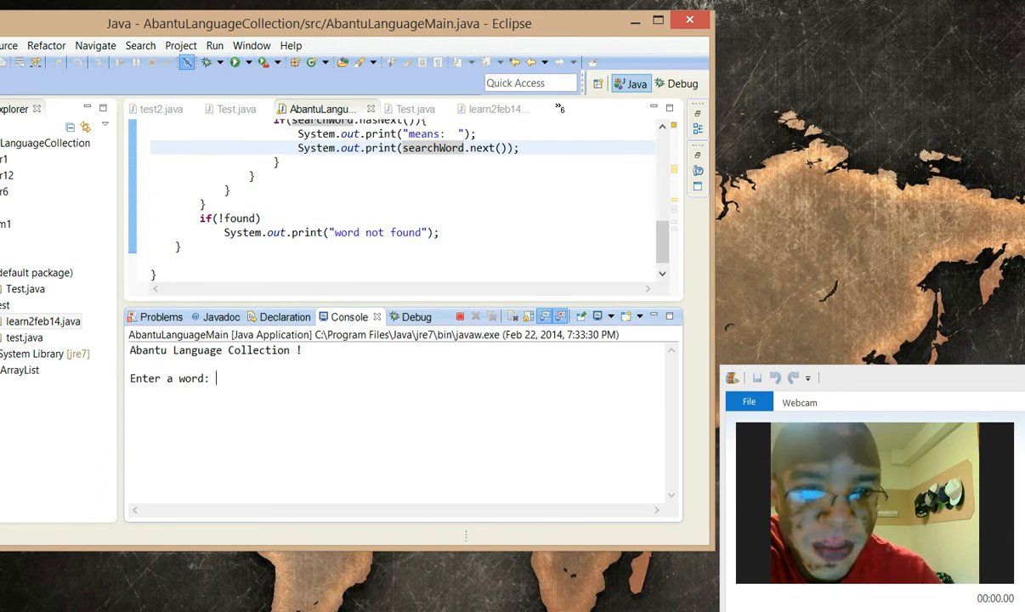
pyautogui.write('hope')
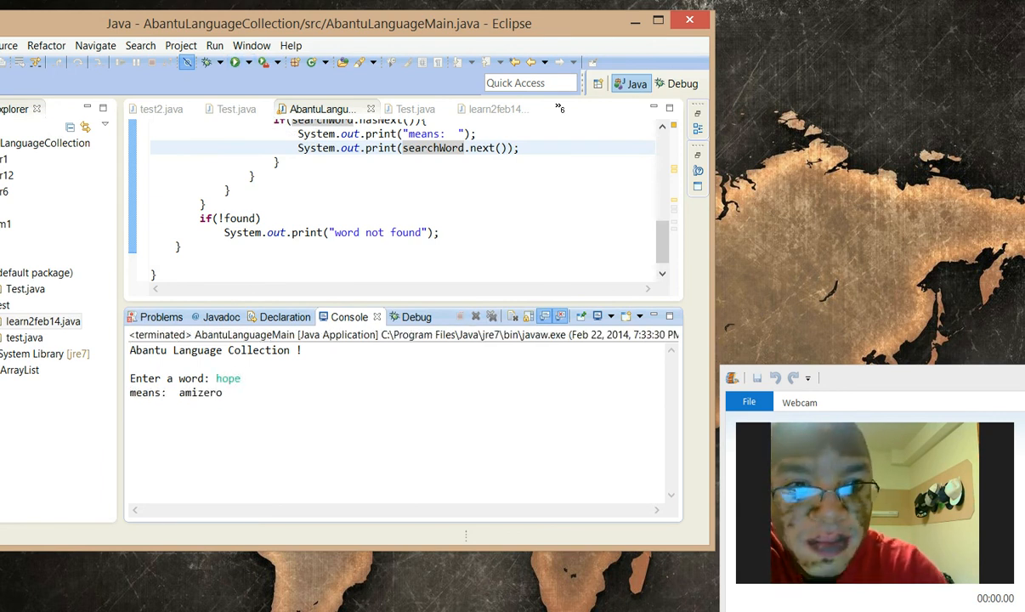